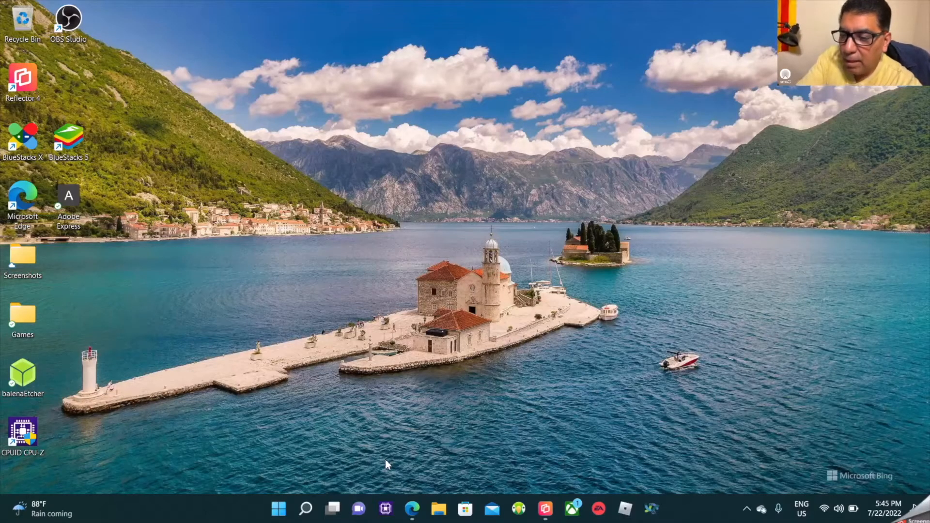
pyautogui.moveTo(412, 508)
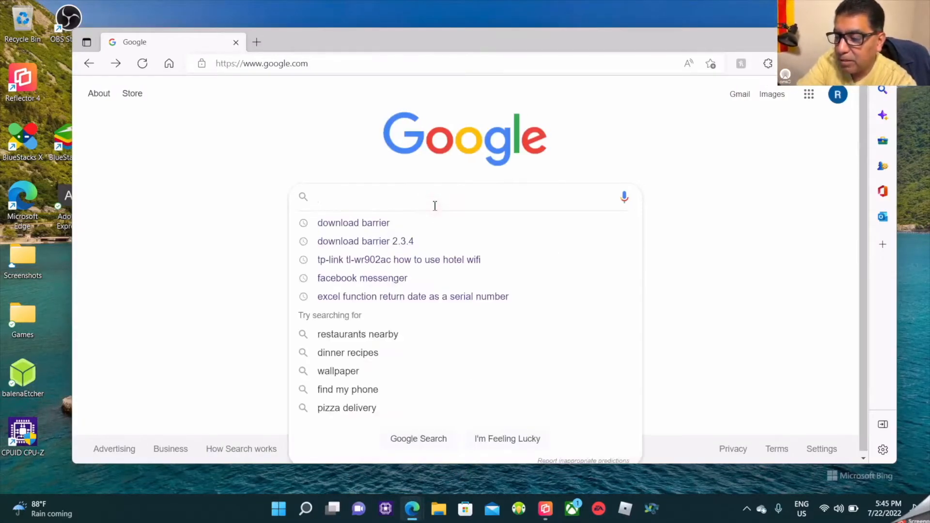
# - Google 'download barrier' and open the debauchee/barrier GitHub releases, scrolled to v2.3.4
pyautogui.write('download b')
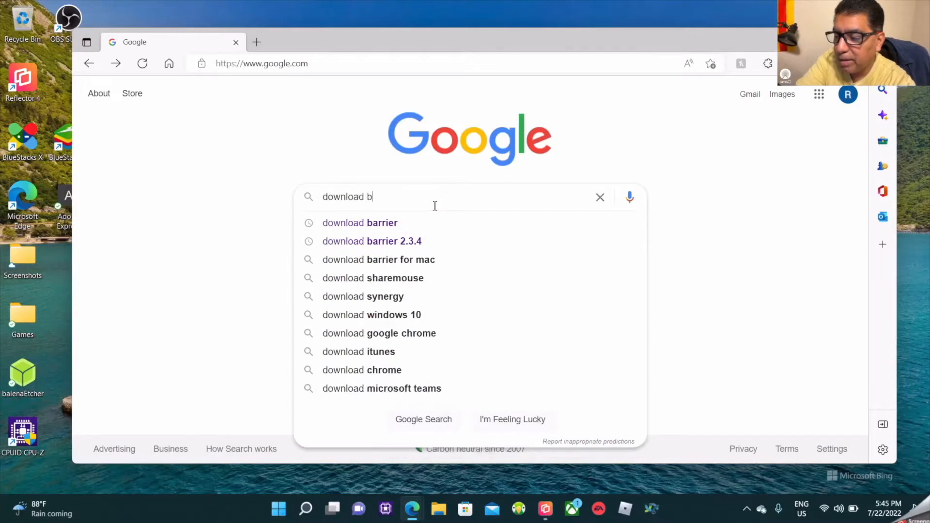
pyautogui.click(360, 222)
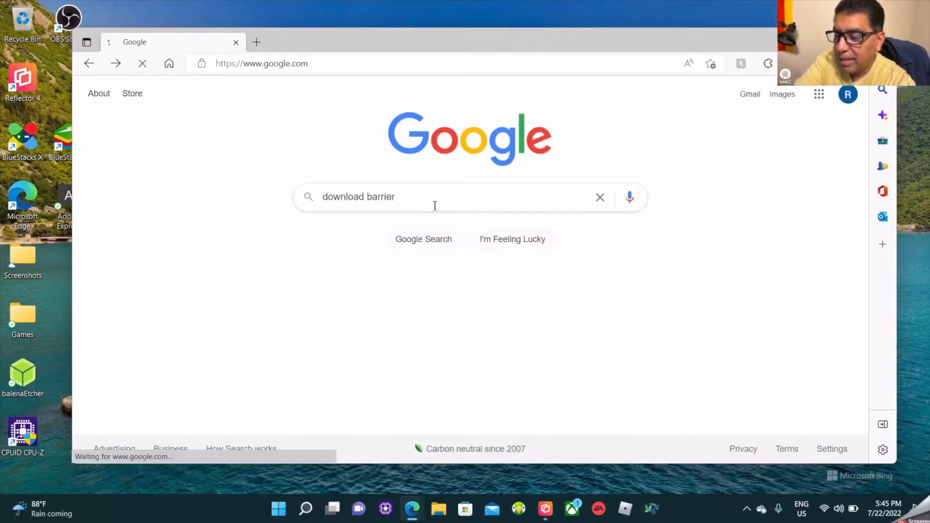
pyautogui.press('enter')
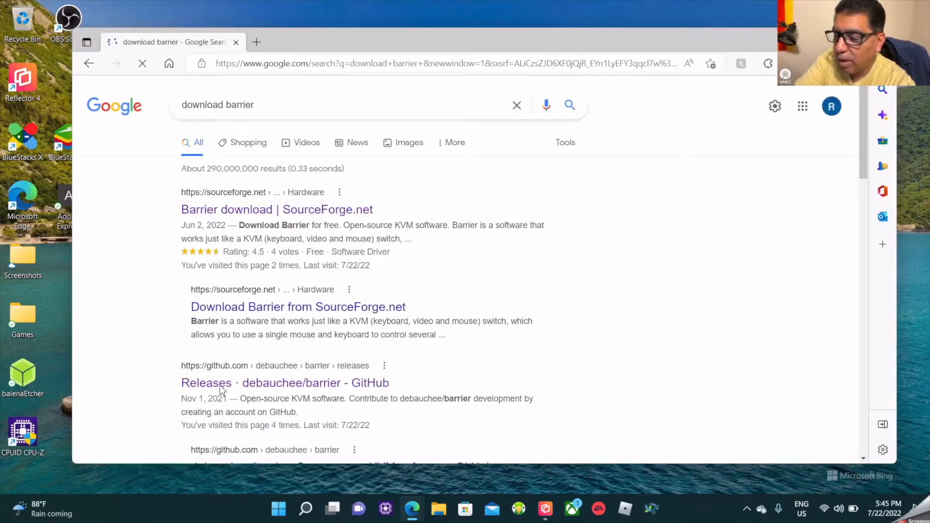
pyautogui.moveTo(356, 390)
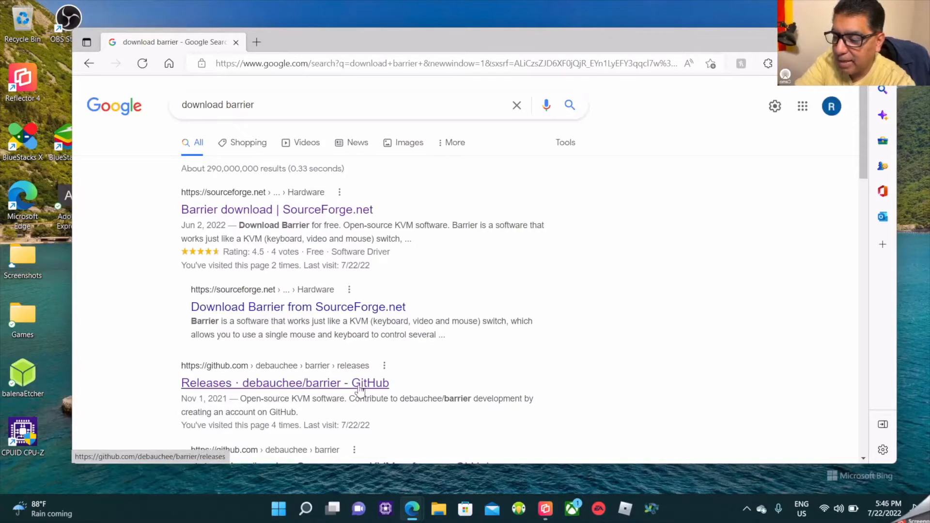
pyautogui.click(285, 383)
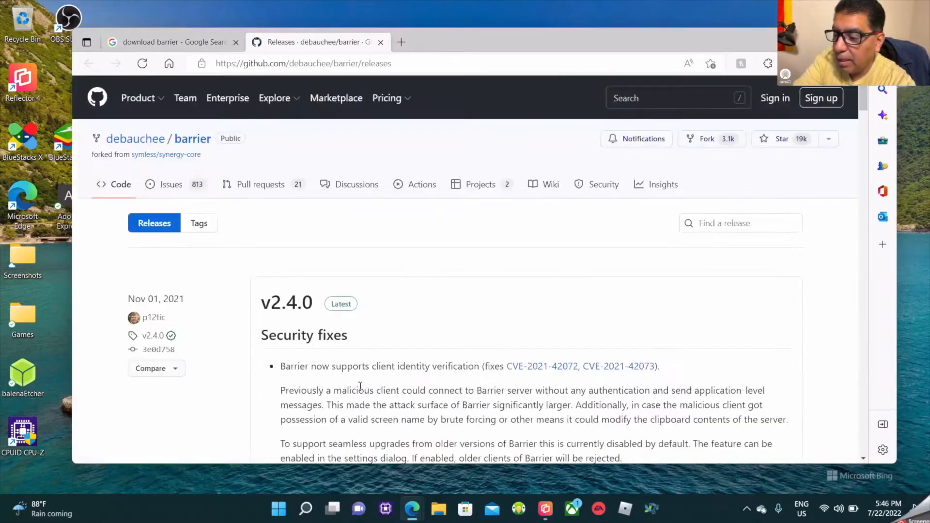
pyautogui.scroll(-3)
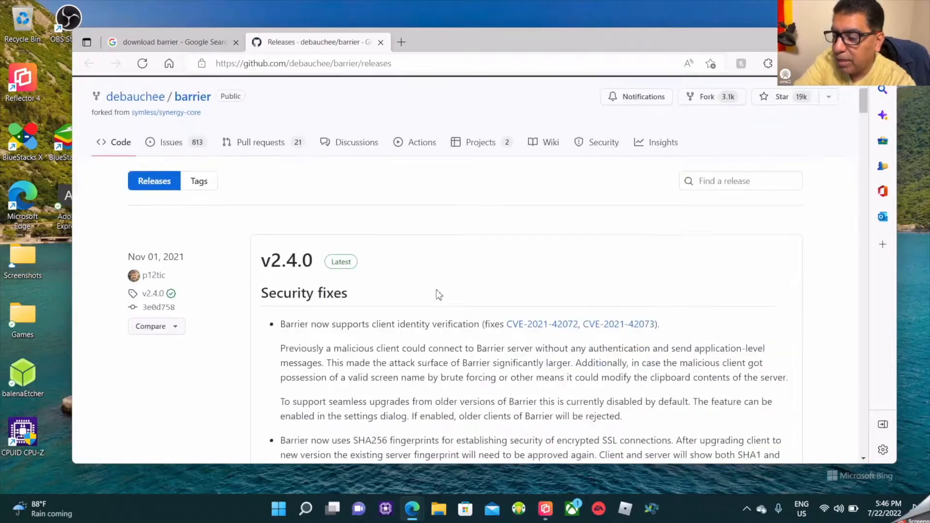
pyautogui.scroll(-3)
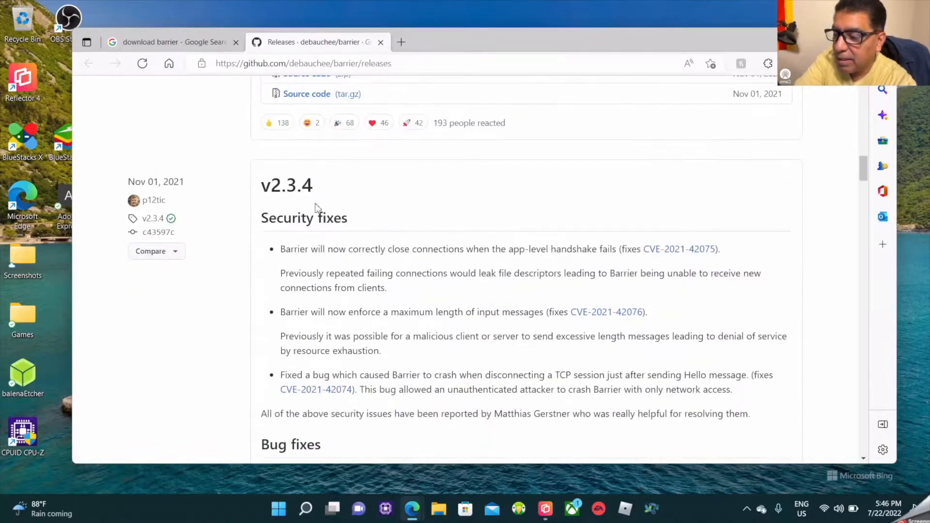
pyautogui.moveTo(286, 185)
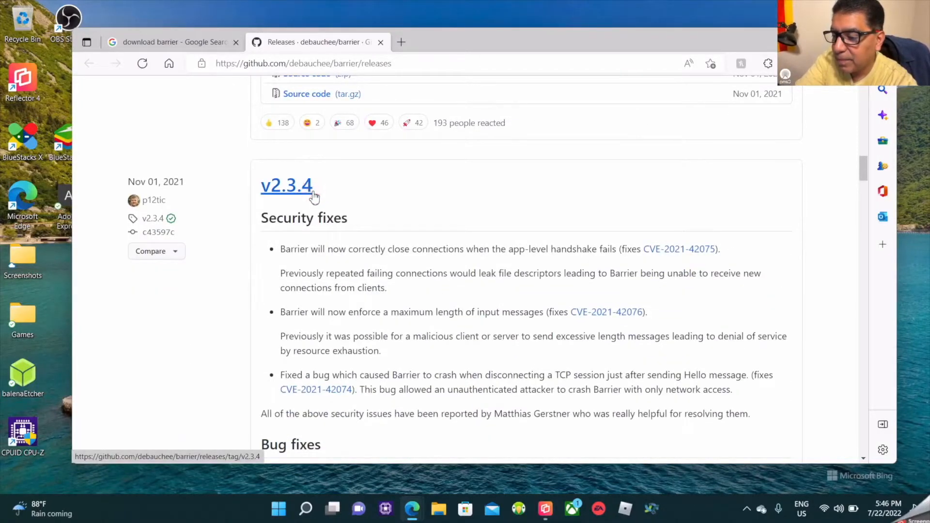
# - Download BarrierSetup-2.3.4-release.exe, keep it despite the SmartScreen warning, and launch it
pyautogui.click(286, 185)
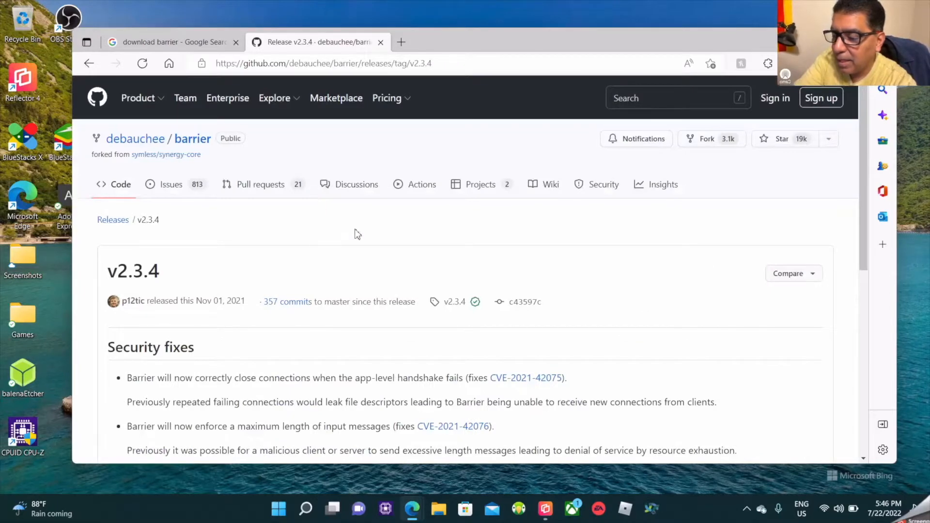
pyautogui.scroll(-3)
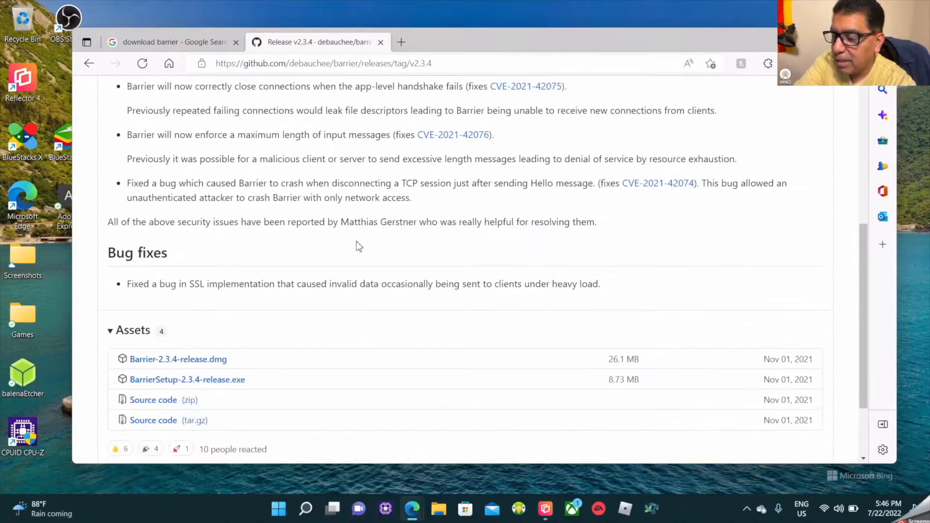
pyautogui.moveTo(187, 380)
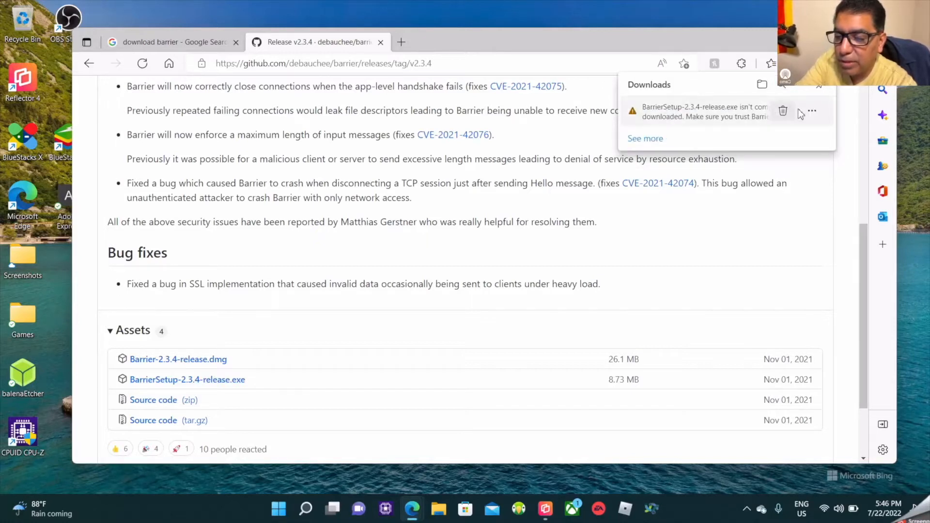
pyautogui.click(811, 111)
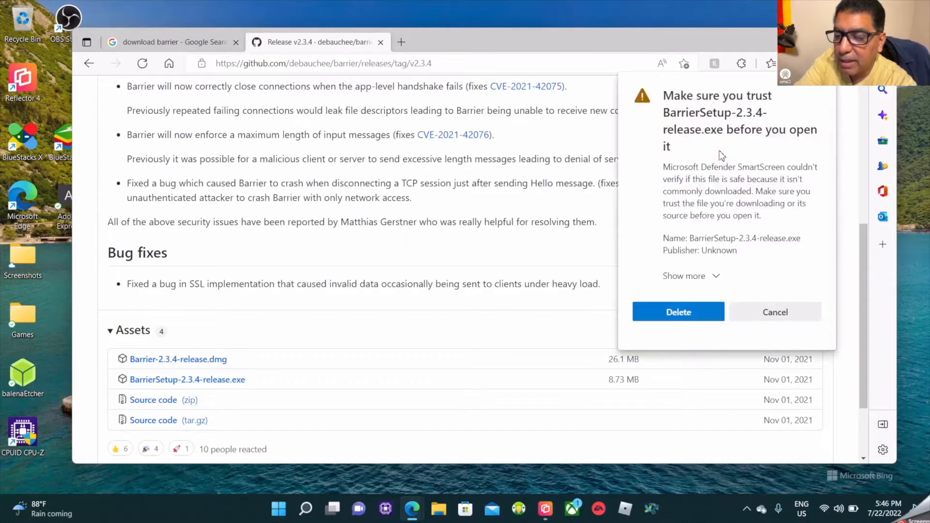
pyautogui.click(684, 275)
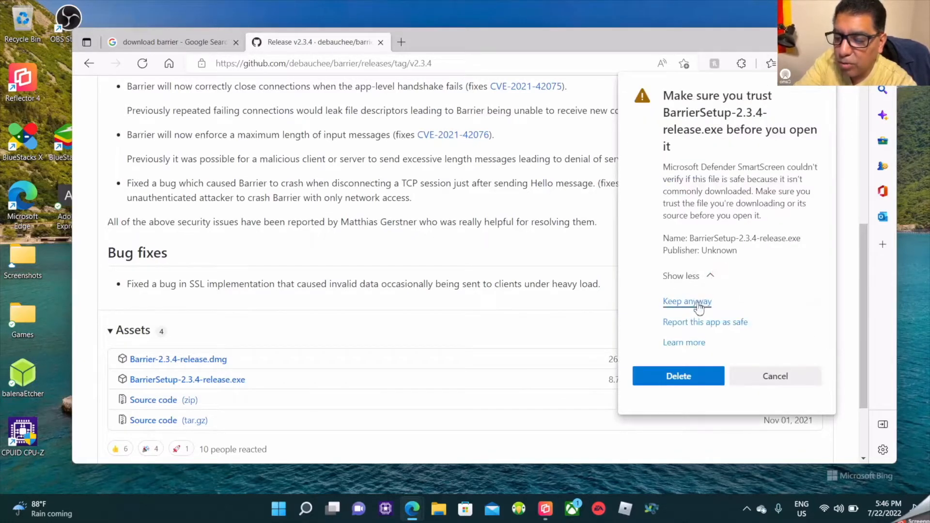
pyautogui.click(686, 301)
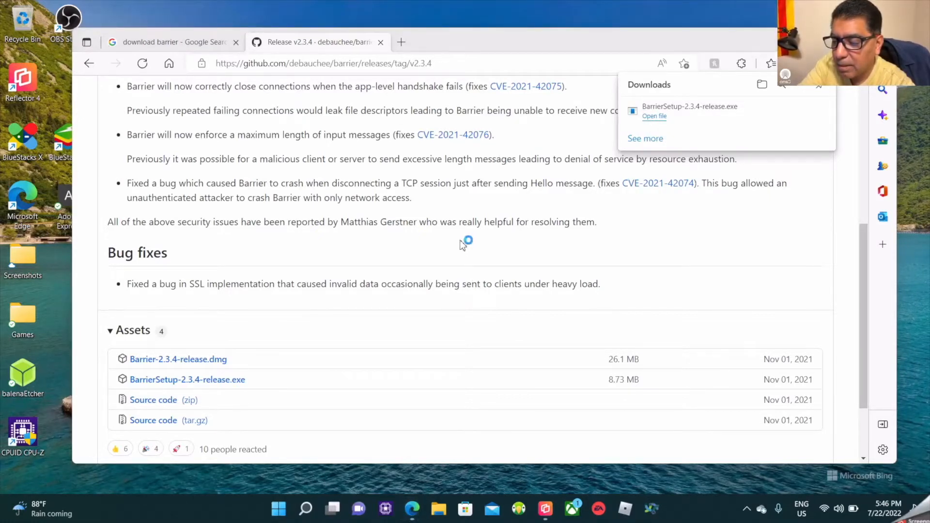
pyautogui.moveTo(468, 249)
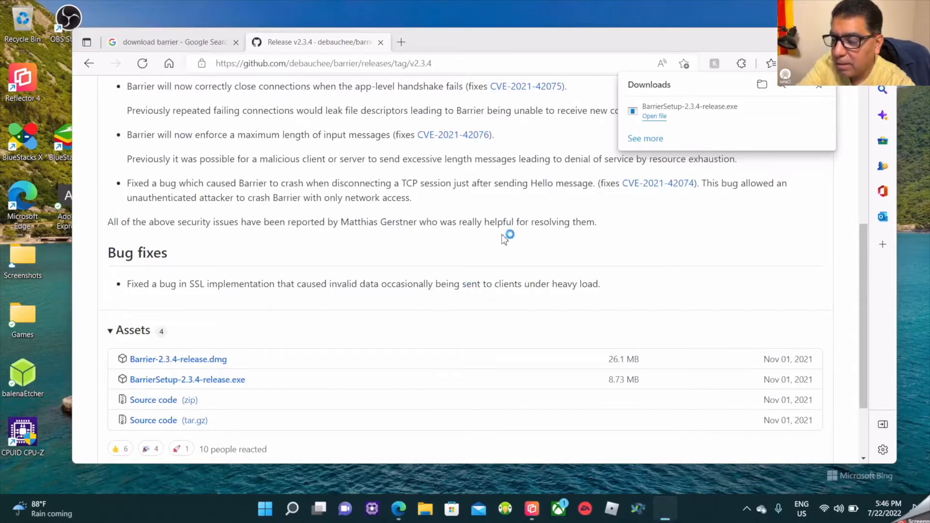
pyautogui.click(653, 116)
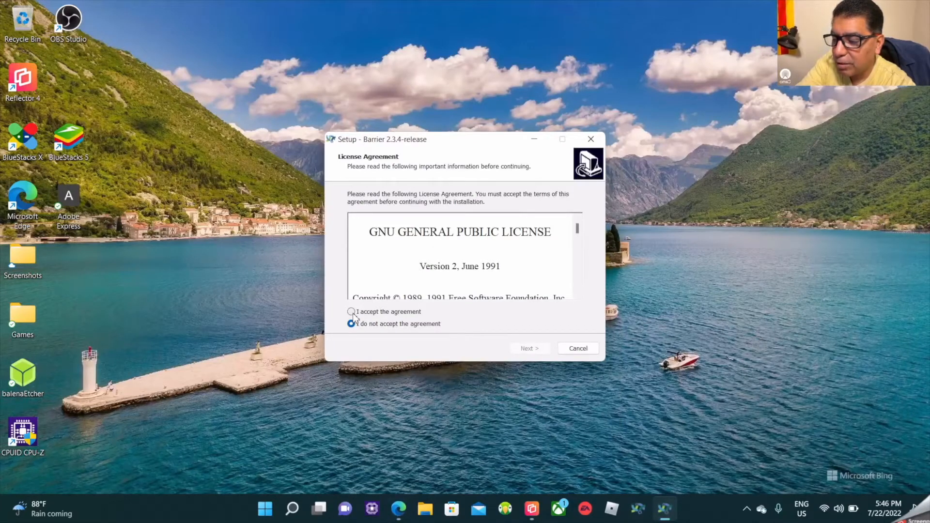
# - Accept the license, keep the existing default install folder, and add a desktop shortcut
pyautogui.click(351, 312)
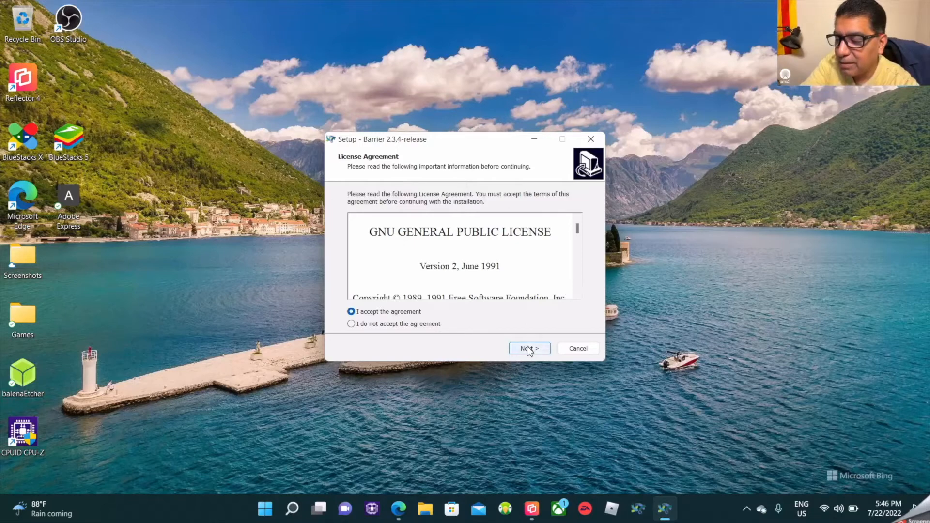
pyautogui.click(528, 348)
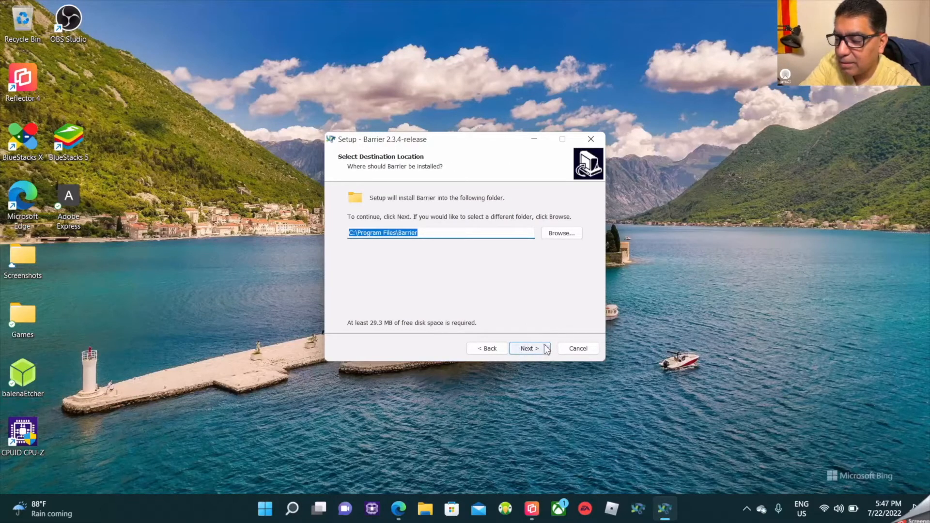
pyautogui.click(527, 348)
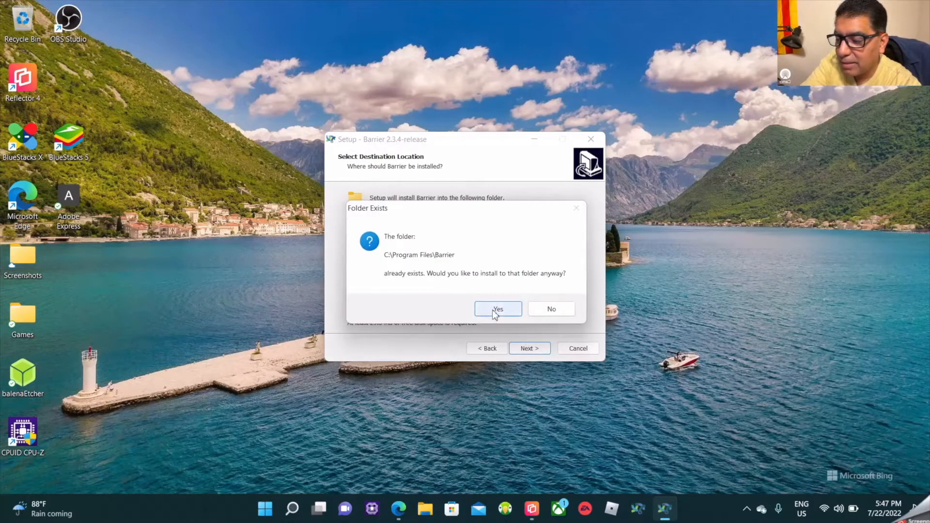
pyautogui.click(497, 308)
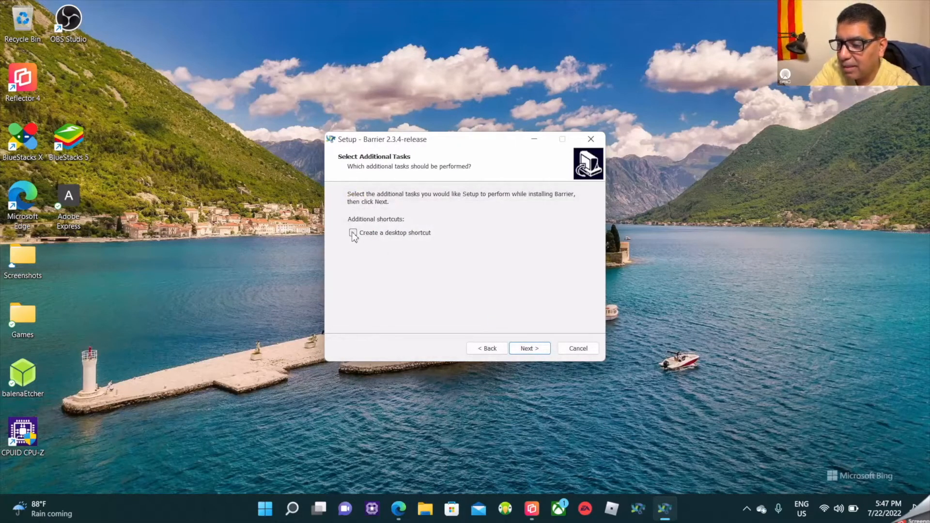
pyautogui.click(353, 232)
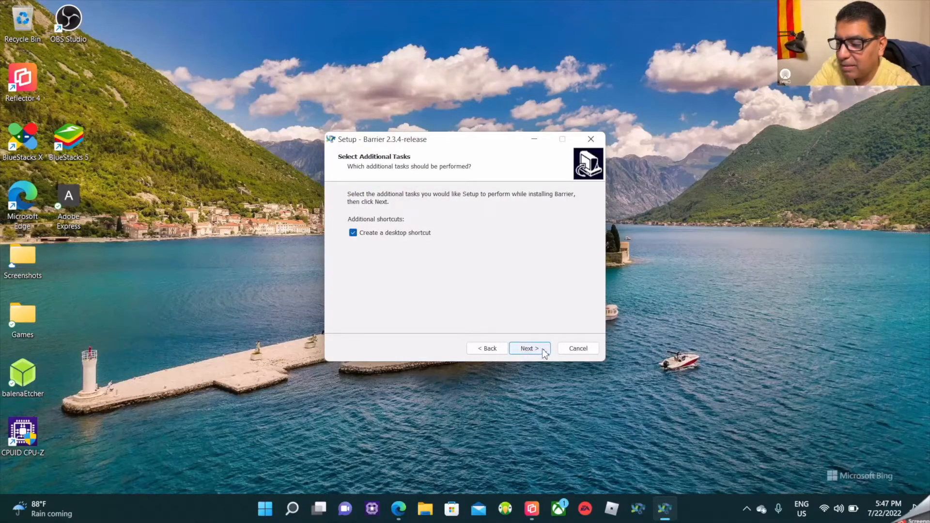
# - Install Barrier, let setup close the running copy, and finish with Barrier launching
pyautogui.click(528, 349)
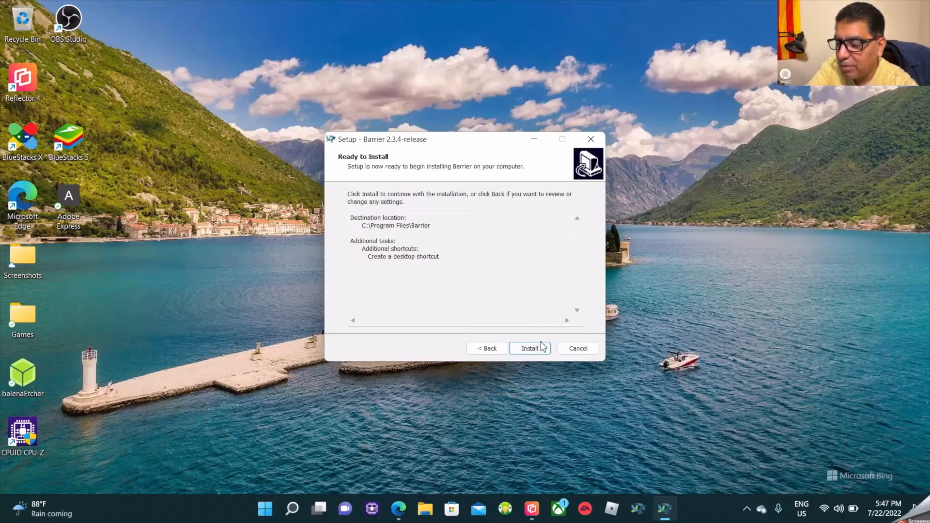
pyautogui.click(529, 348)
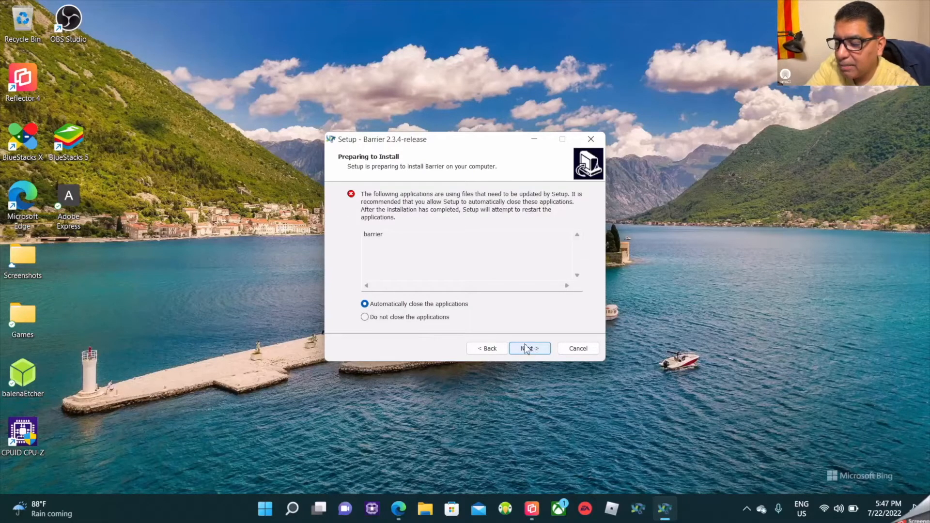
pyautogui.click(528, 348)
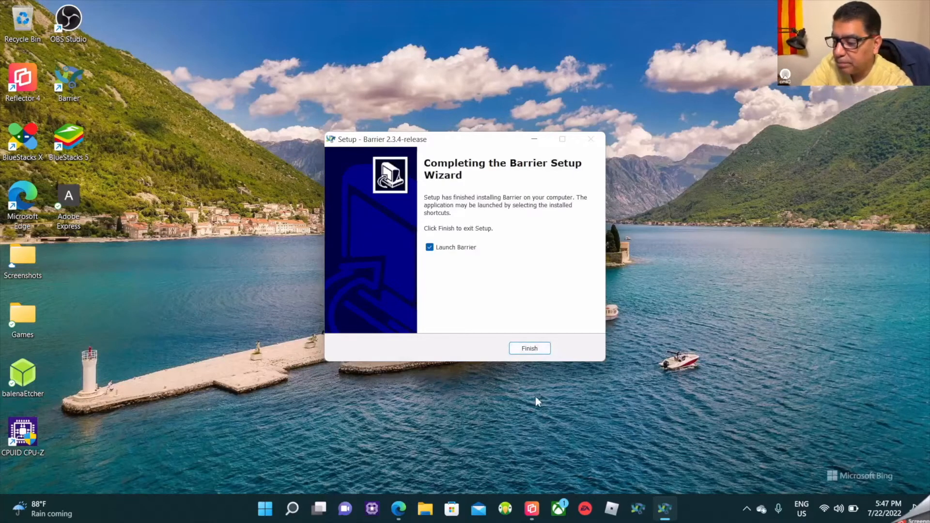
pyautogui.click(528, 348)
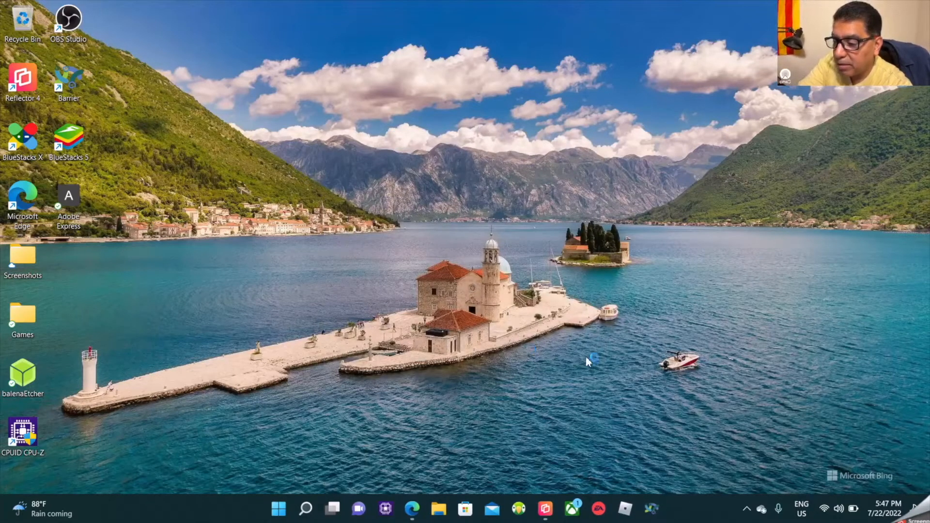
pyautogui.moveTo(409, 242)
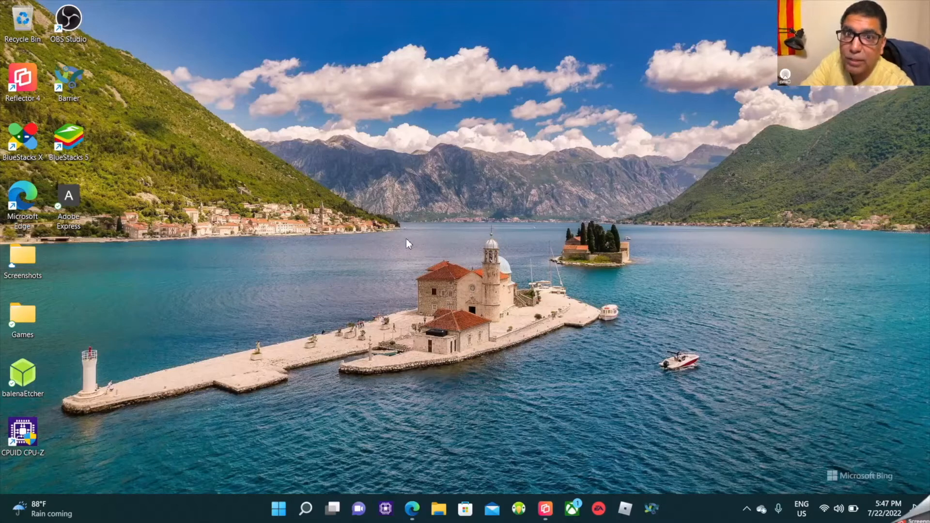
pyautogui.moveTo(401, 252)
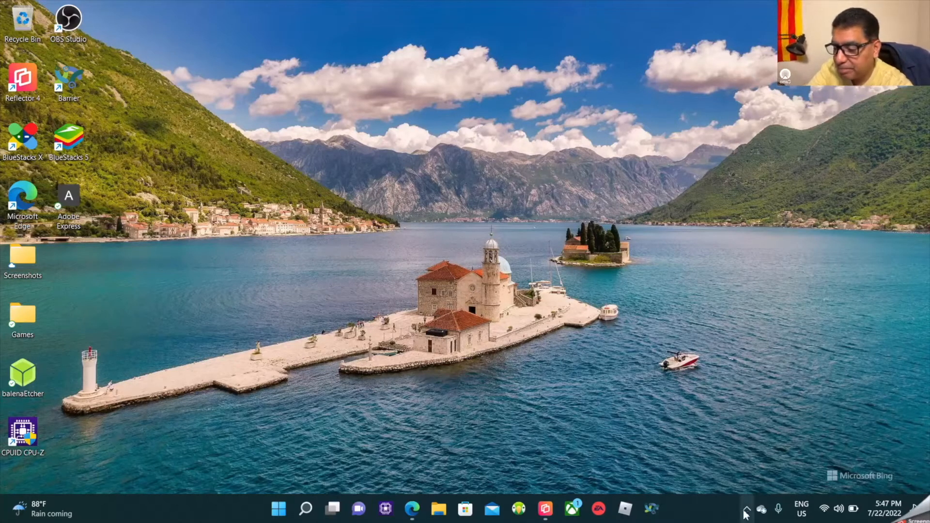
# - Open Barrier from the system tray and move the server screen one cell left in Configure Server
pyautogui.click(745, 509)
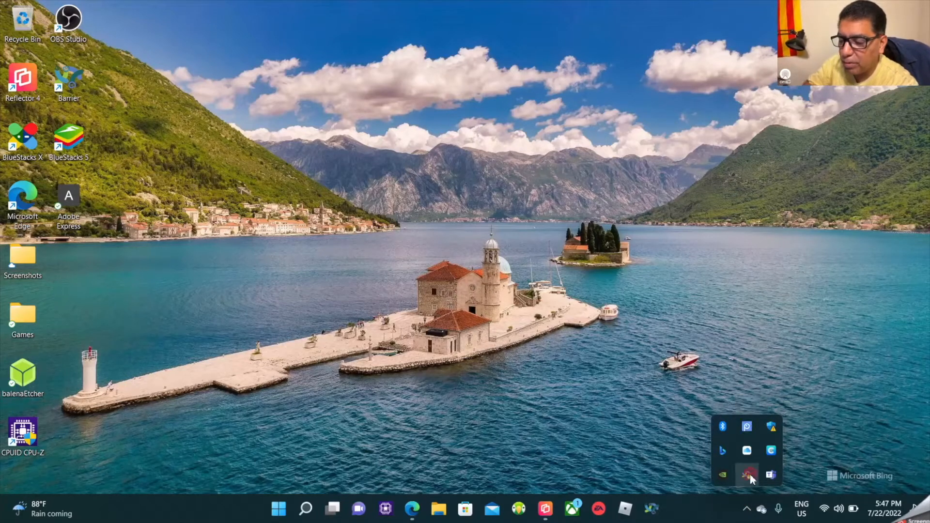
pyautogui.click(745, 474)
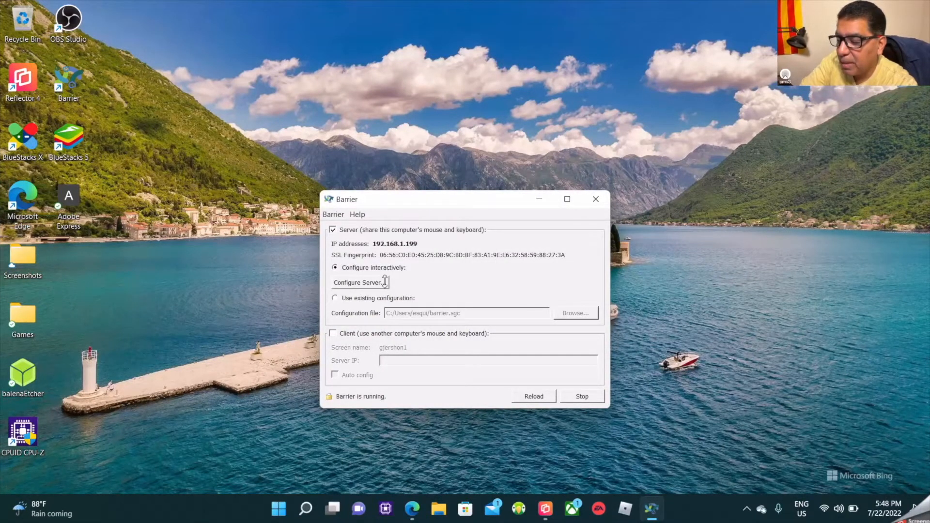
pyautogui.click(360, 283)
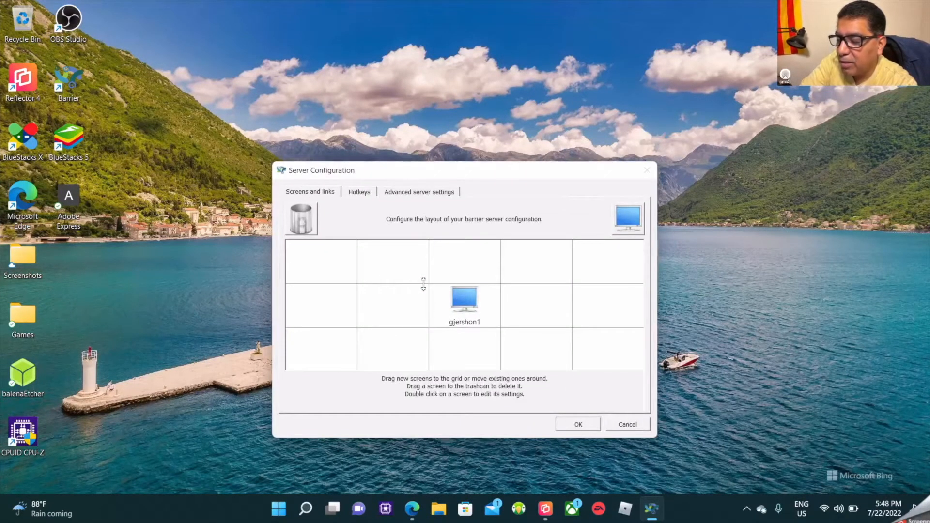
pyautogui.moveTo(464, 300); pyautogui.dragTo(392, 300)
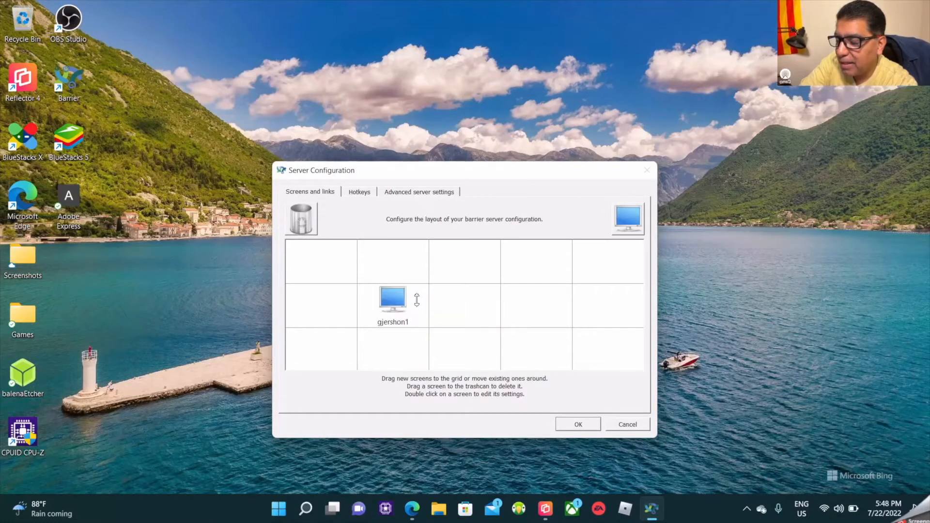
pyautogui.click(576, 424)
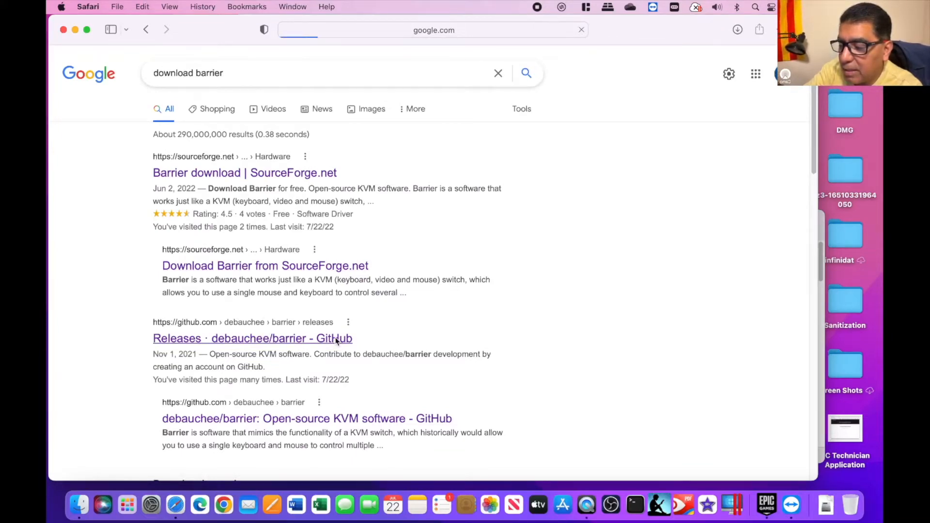
# - Open the debauchee/barrier releases, go to v2.3.4, and scroll to its Assets
pyautogui.click(251, 338)
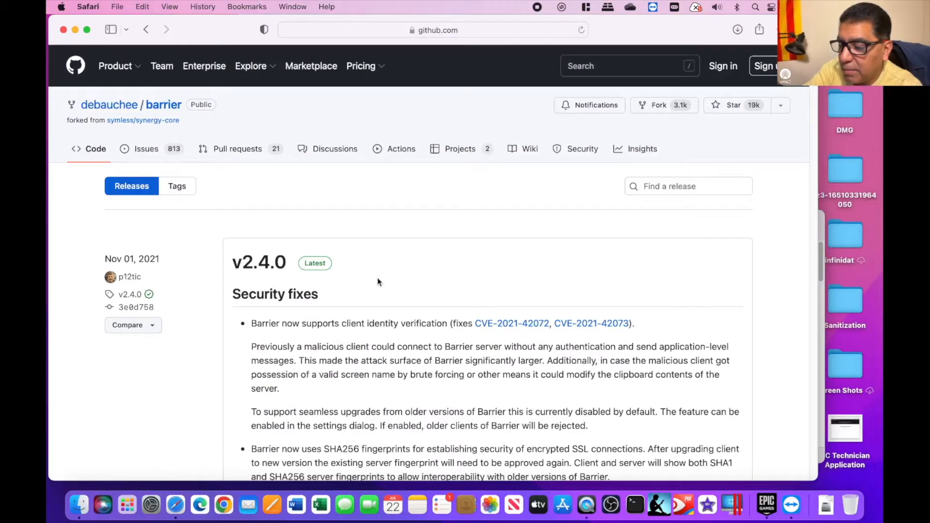
pyautogui.scroll(-3)
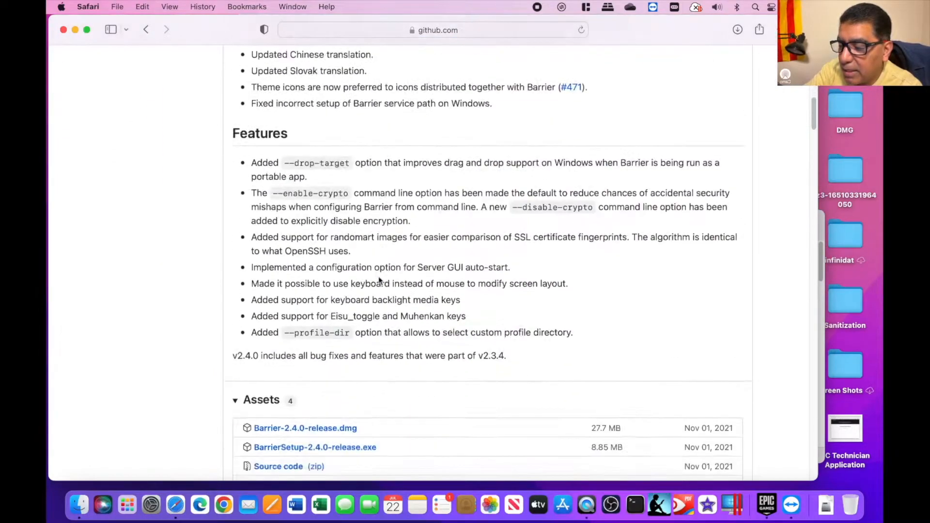
pyautogui.scroll(-3)
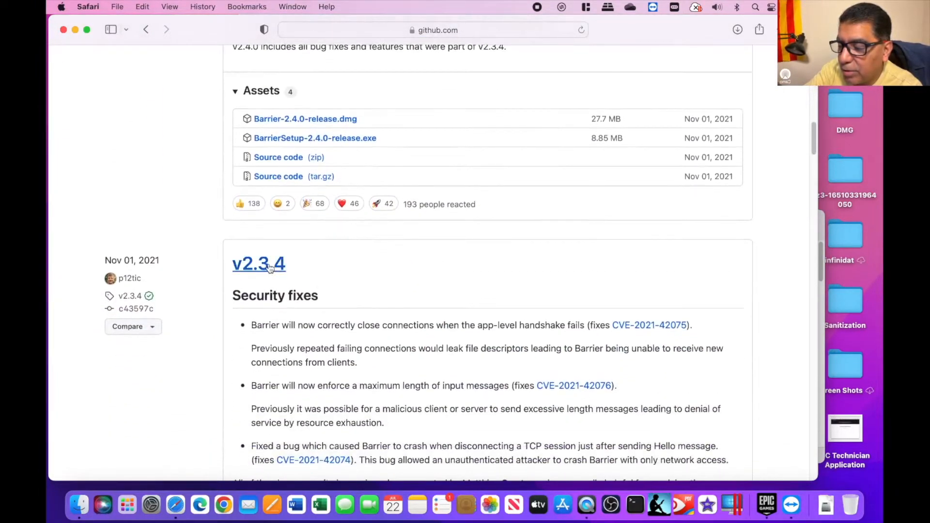
pyautogui.click(259, 263)
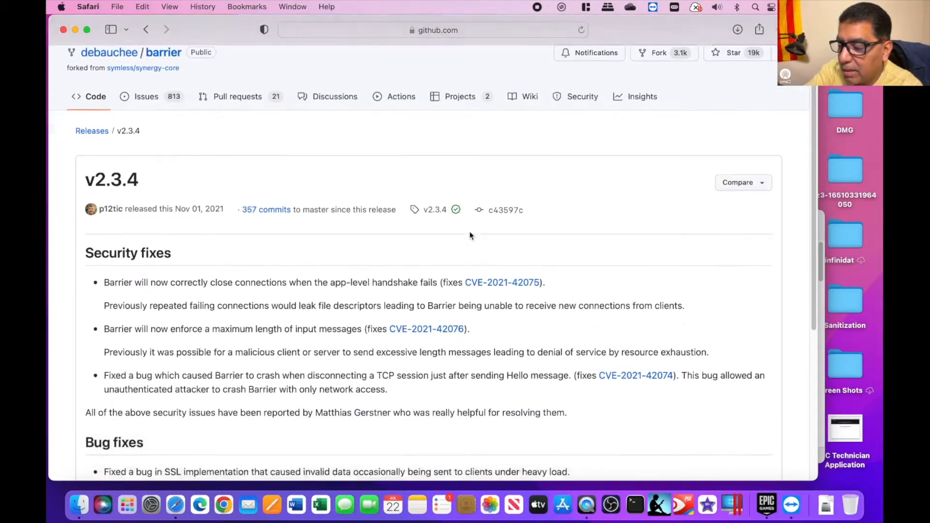
pyautogui.scroll(-3)
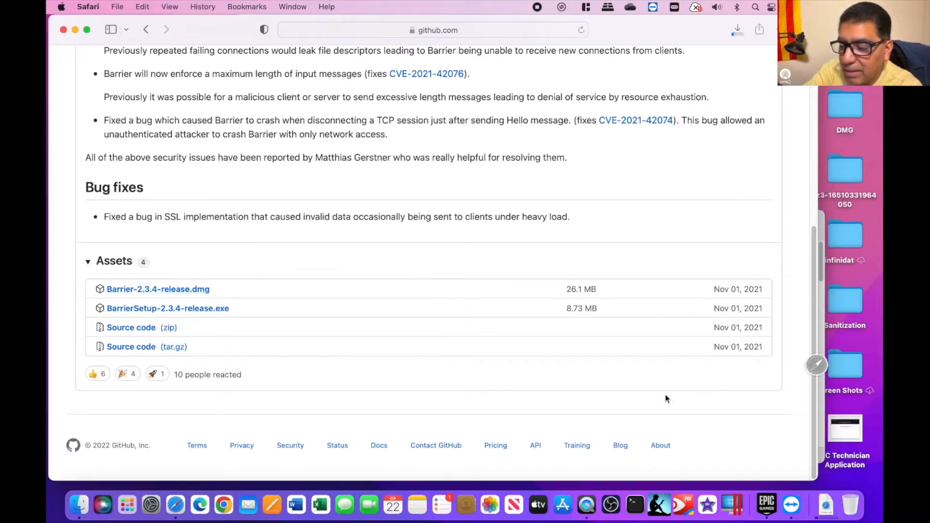
pyautogui.moveTo(858, 406)
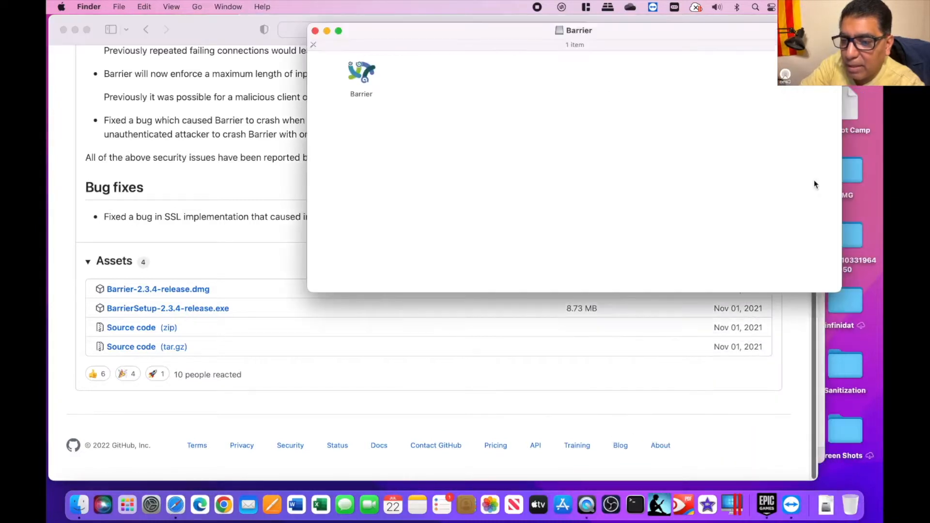
pyautogui.moveTo(370, 38)
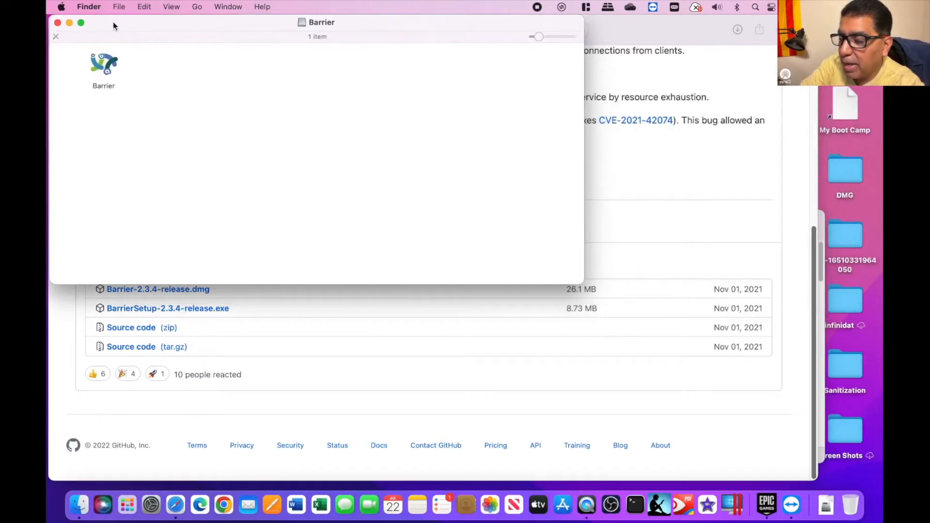
# - Launch Barrier from Finder's Applications past the unverified developer warning and open its menu
pyautogui.rightClick(79, 505)
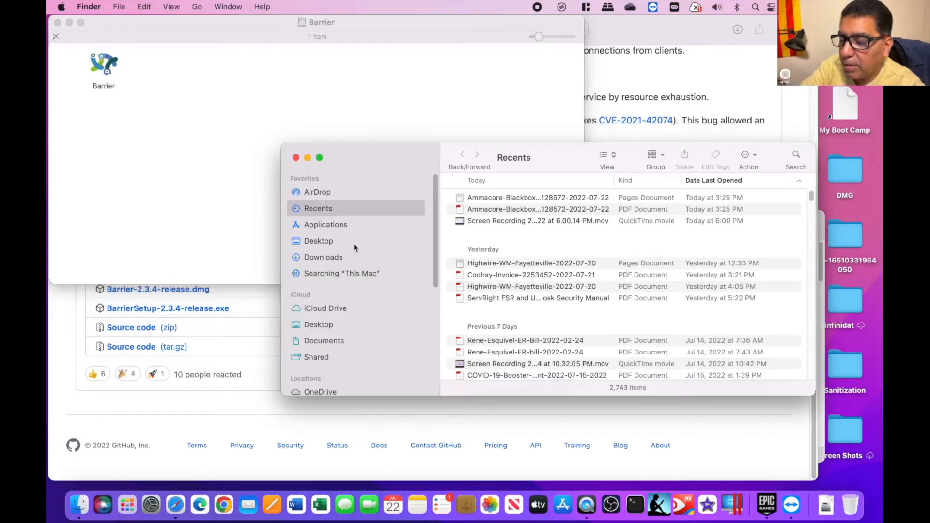
pyautogui.click(325, 224)
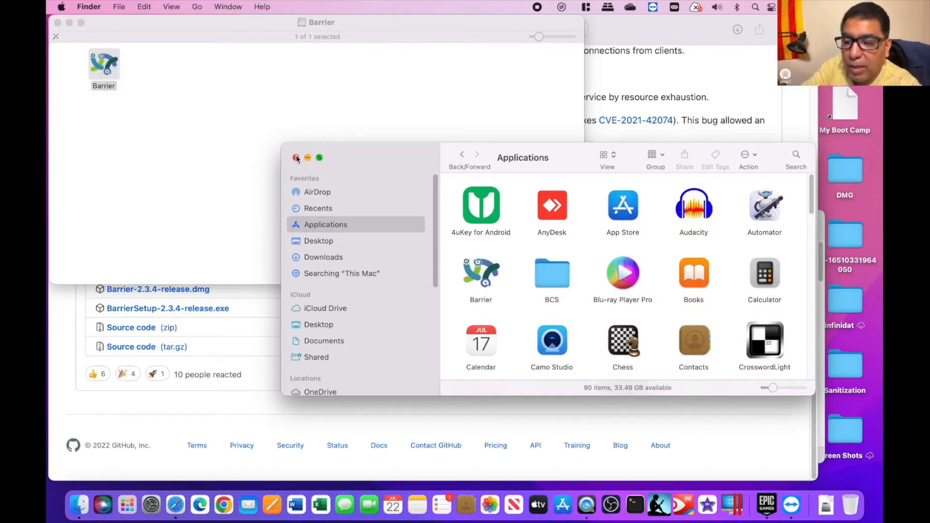
pyautogui.click(295, 158)
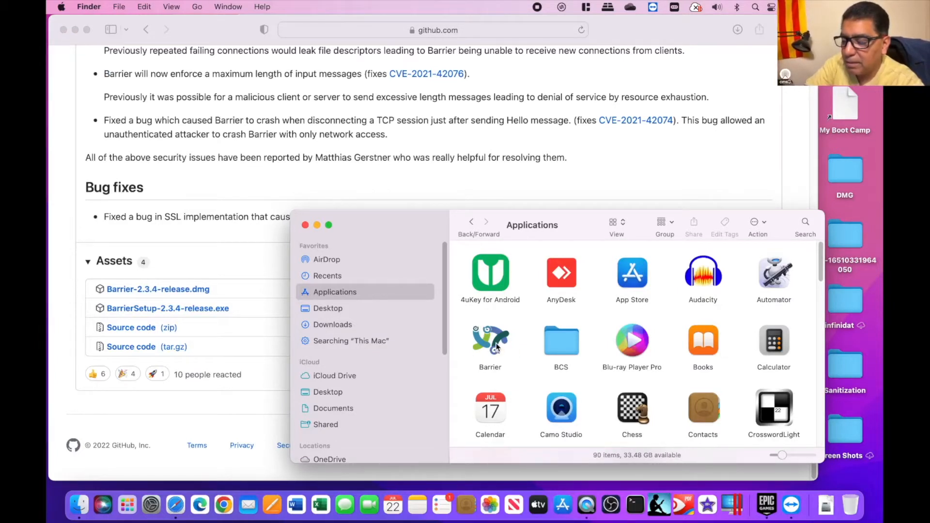
pyautogui.doubleClick(490, 340)
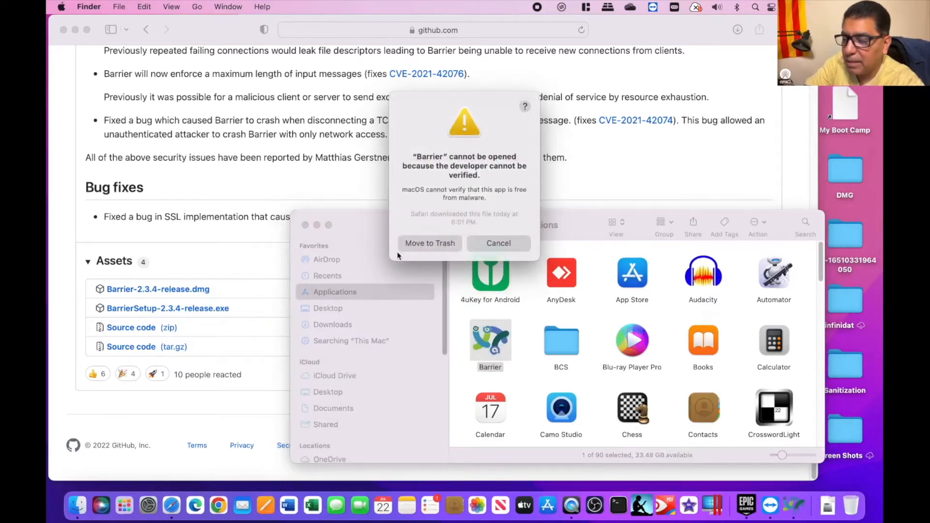
pyautogui.rightClick(489, 341)
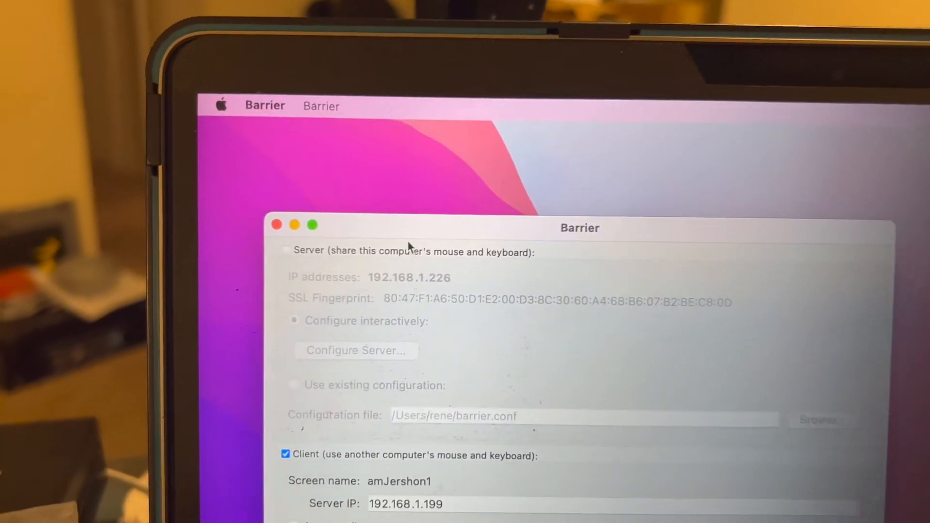
pyautogui.click(321, 106)
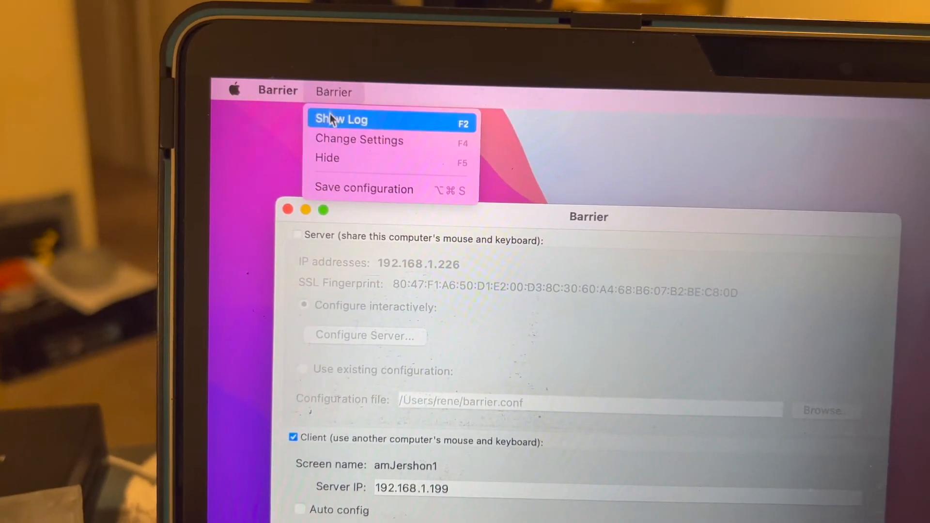